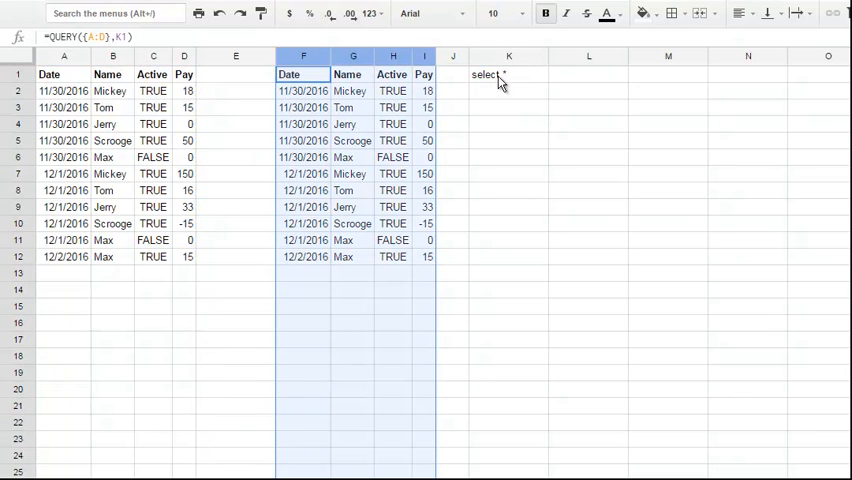
Enter =QUERY({A:D},K1) so F1 reproduces columns A–D using the "select *" text in K1.
left_click(508, 74)
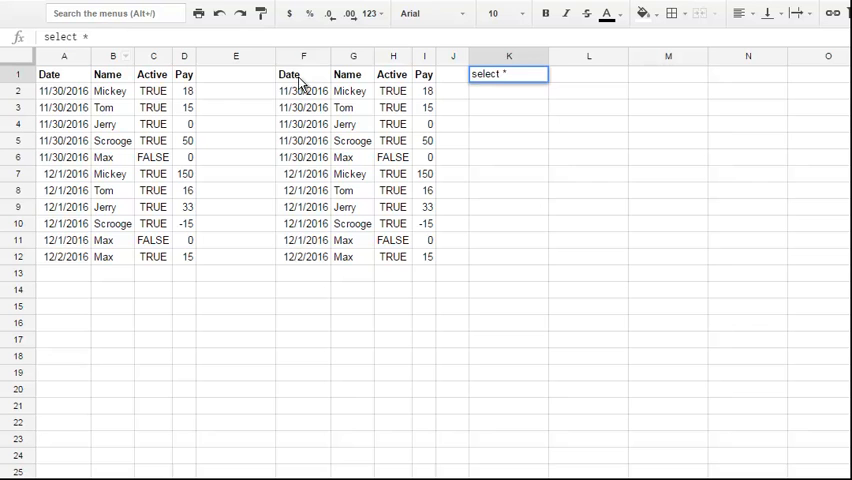
type("=QUERY({A:D},K1)")
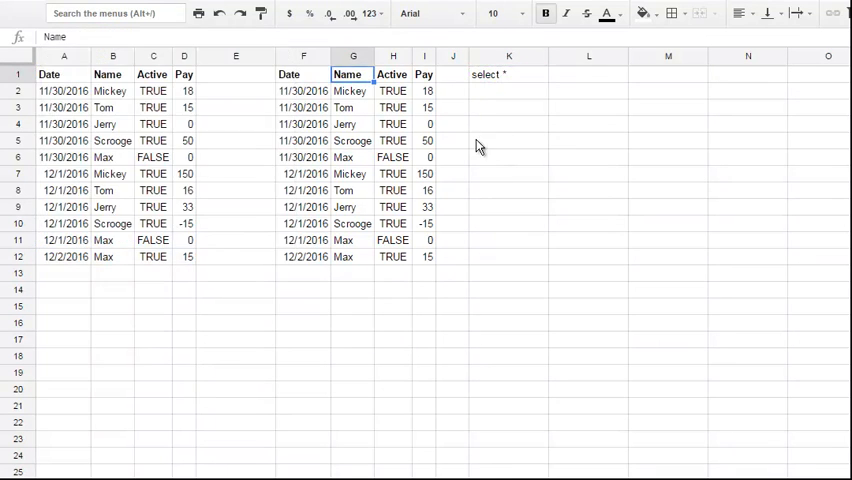
Rewrite K1's query text as "select Col2, sum(Col4) group by Col2" for name and total pay.
left_click(508, 74)
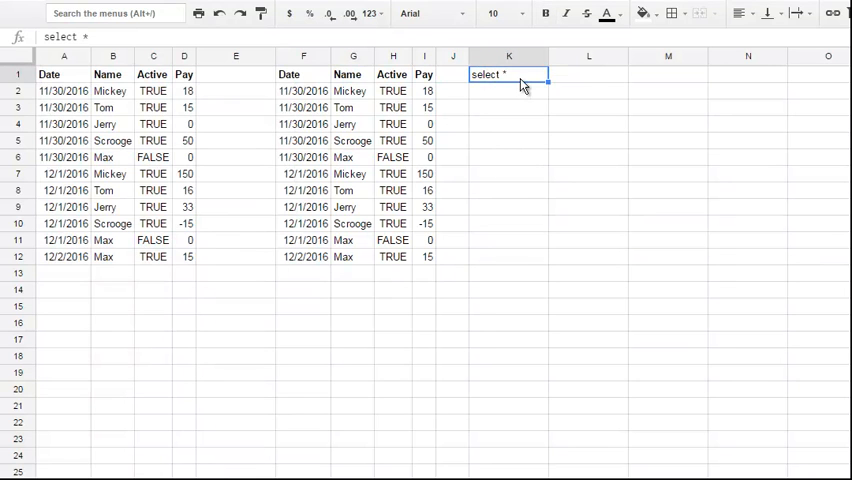
key("BackSpace")
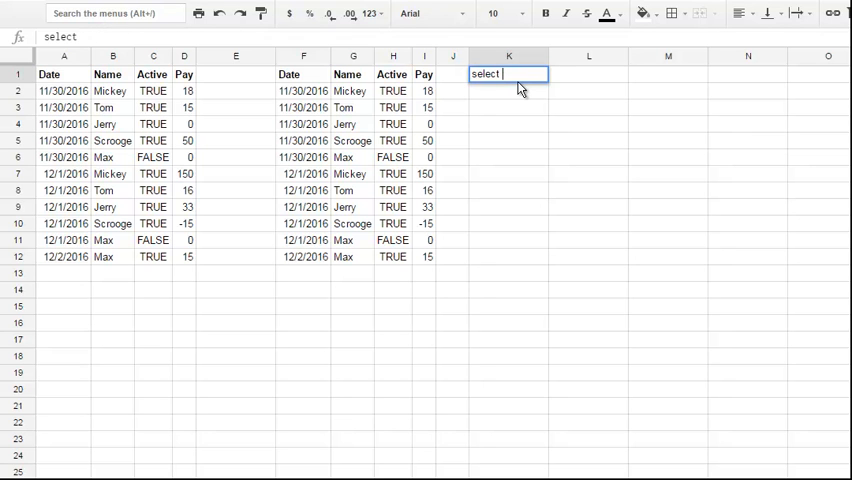
type("Col2")
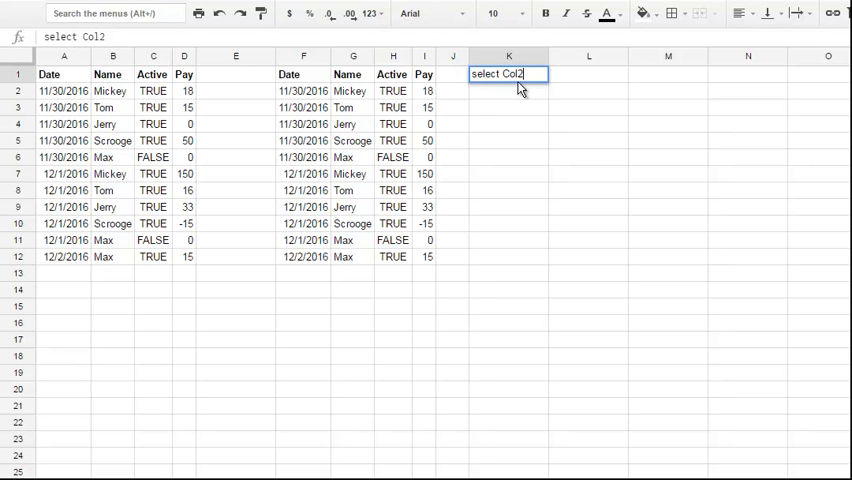
type(",")
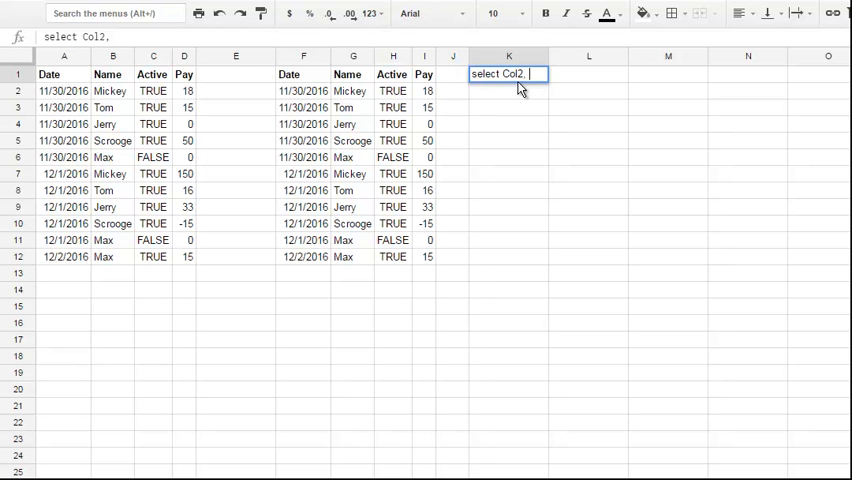
type("sum")
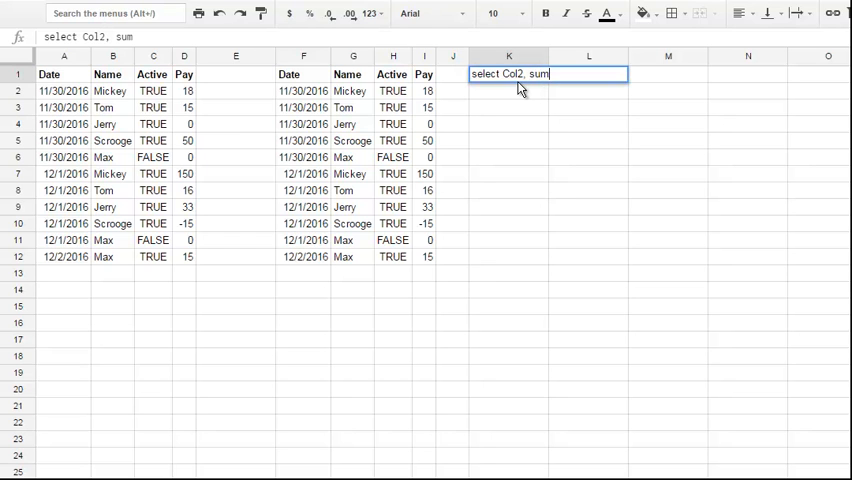
type("(Col")
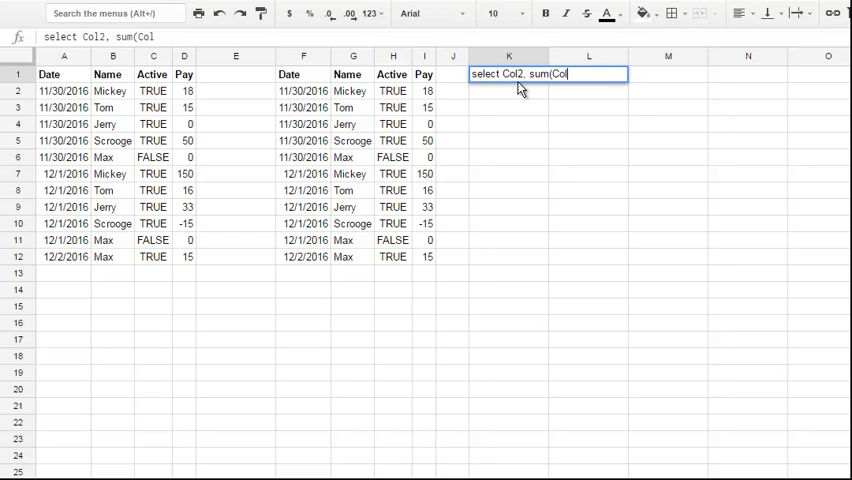
type("4) gro")
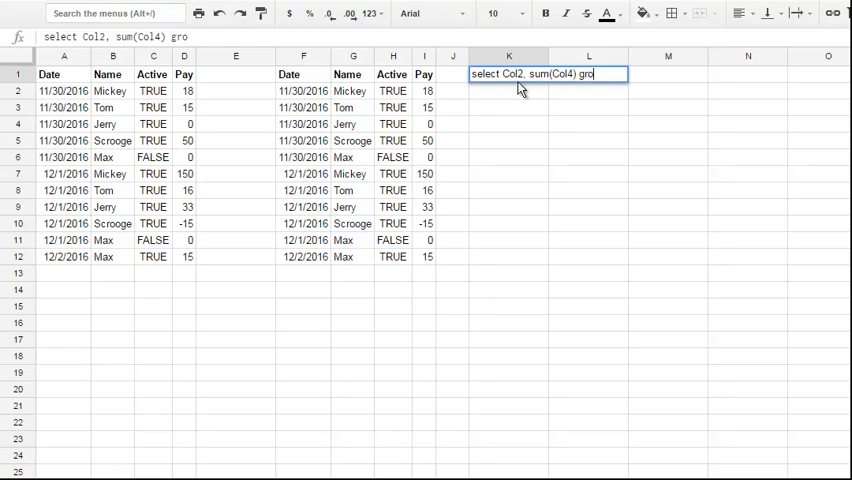
type("up by C")
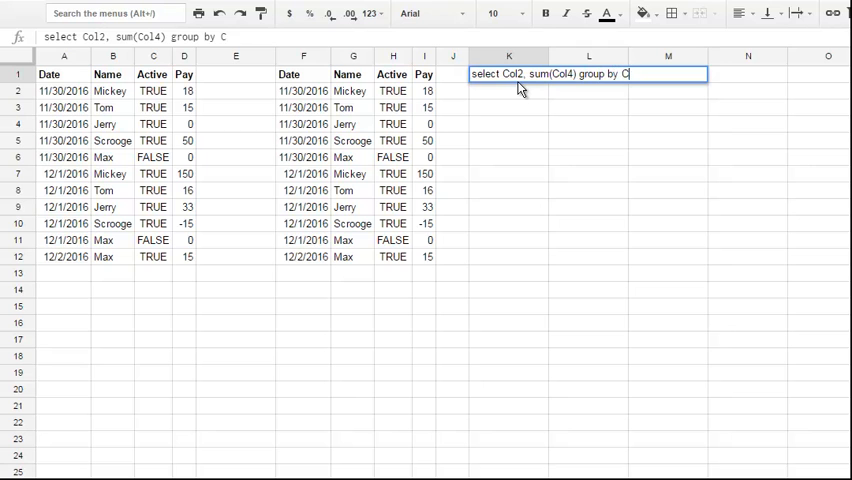
type("ol2")
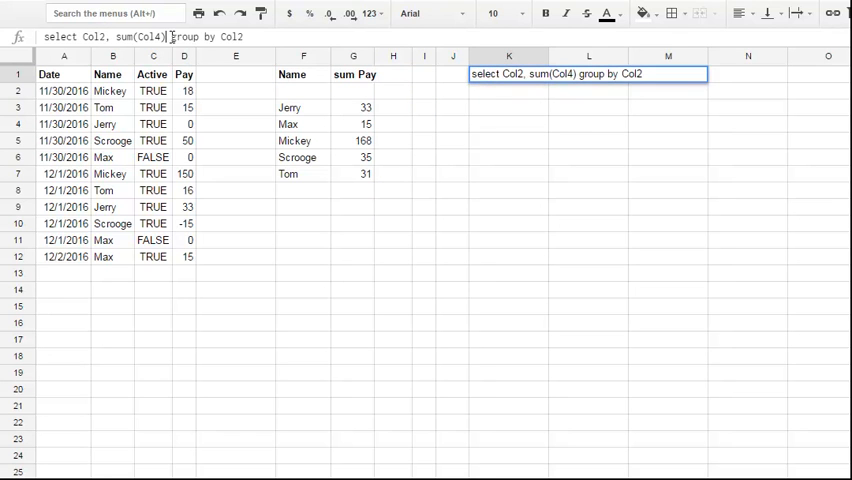
Insert a "where Col2 != ''" filter before the group by to drop the blank-name row.
type("whee")
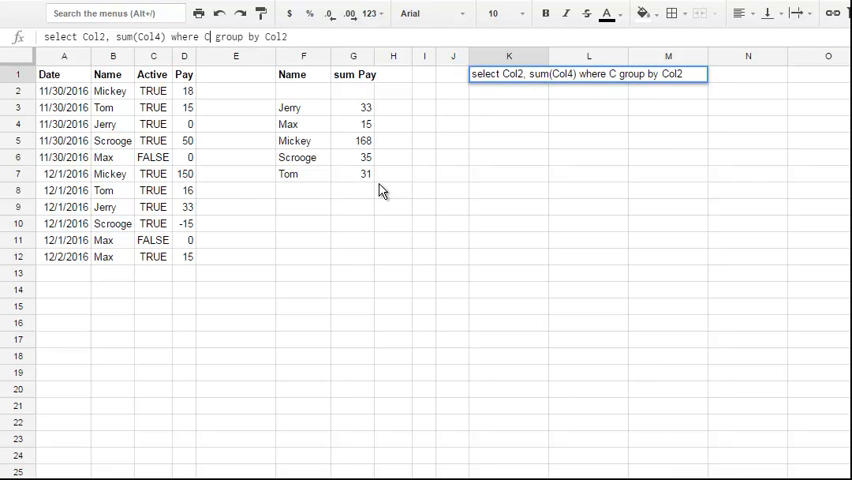
type("ol1")
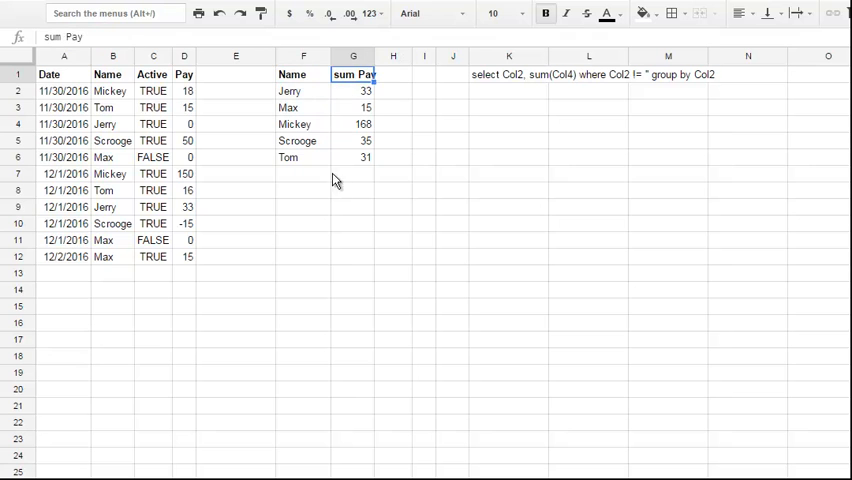
mouse_move(344, 140)
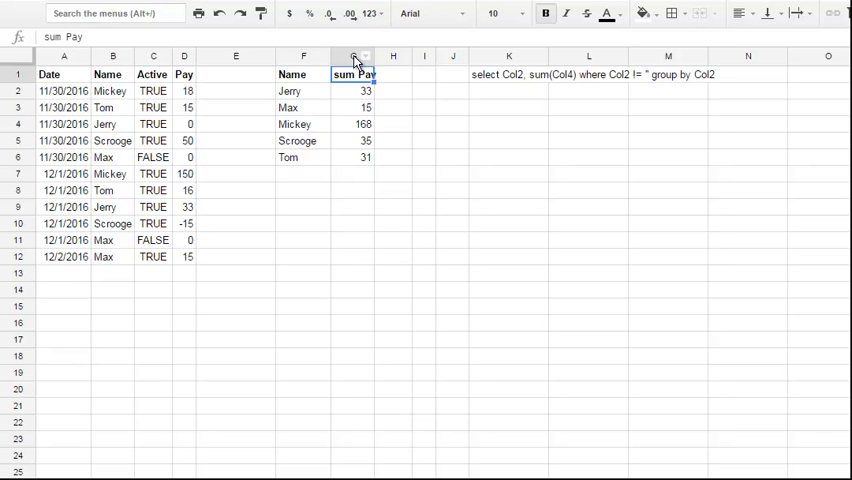
left_click(352, 56)
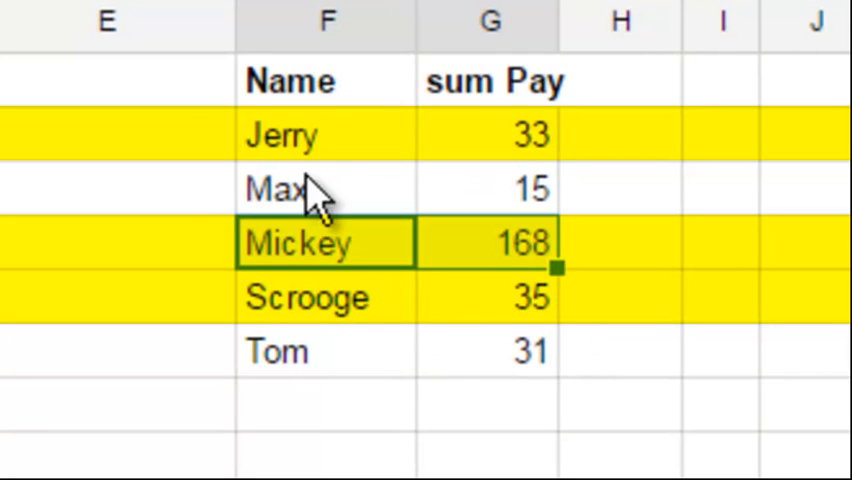
left_click(324, 136)
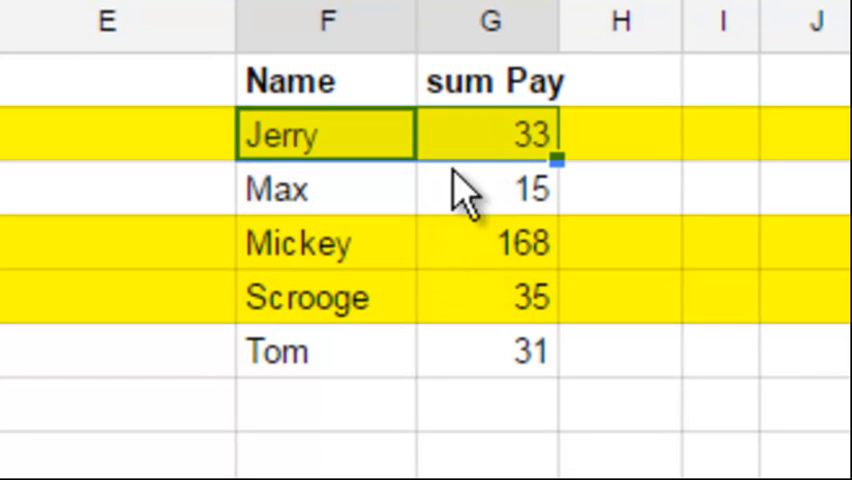
left_click(324, 244)
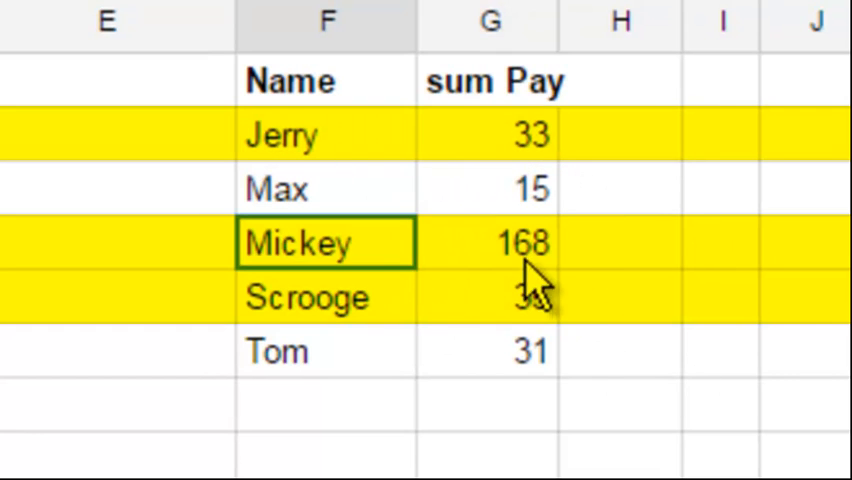
left_click(324, 296)
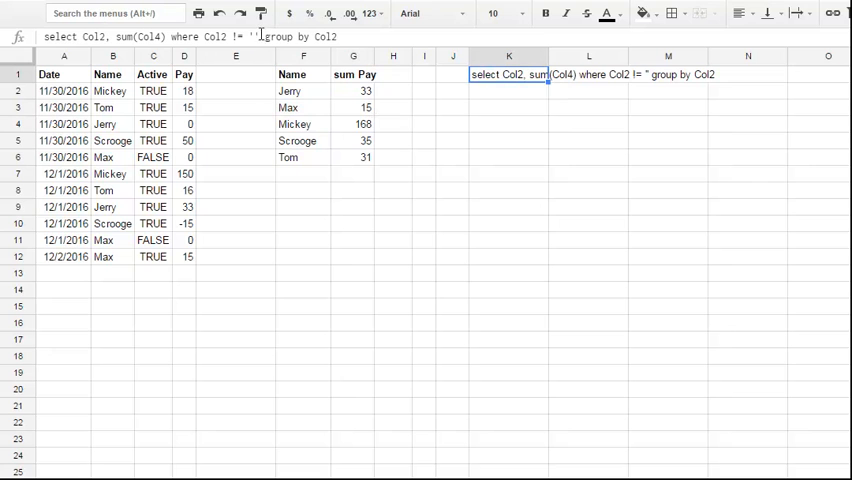
Add an "and where sum(Col4) > 32" condition to K1's query, which yields #VALUE!
type("and")
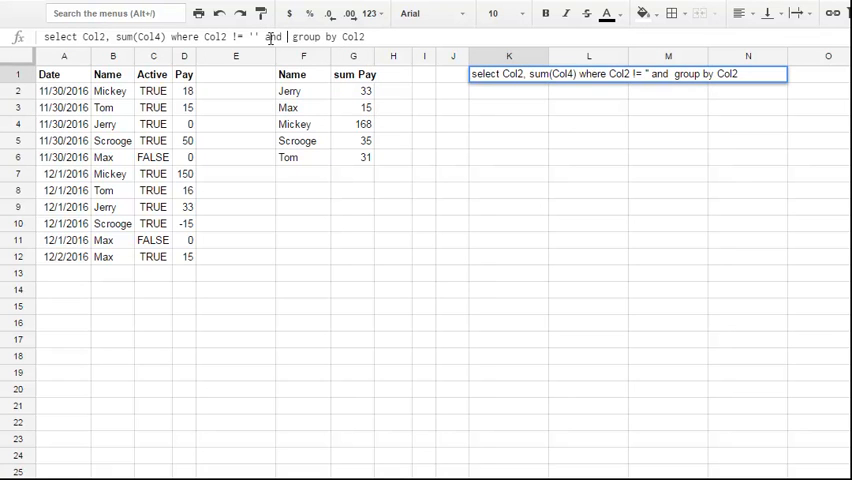
type("where sum(Col4")
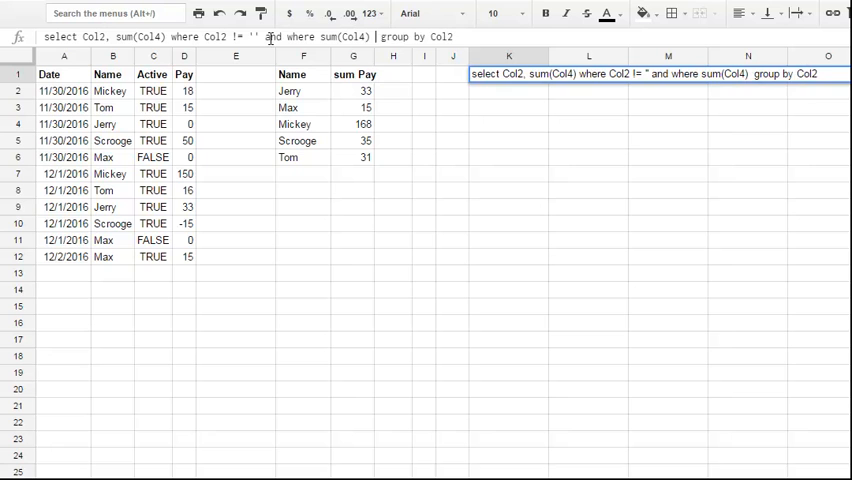
type("> 32")
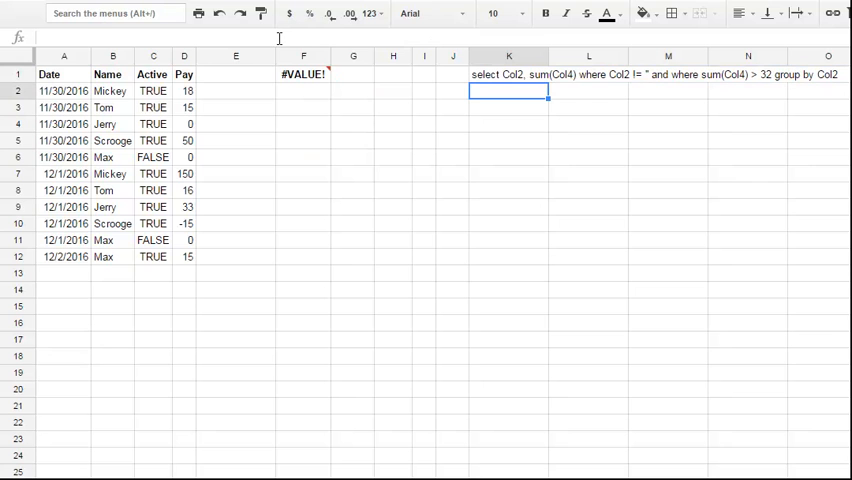
Edit K1 to remove the sum(Col4) > 32 clause, restoring the name-filtered grouped query.
left_click(508, 74)
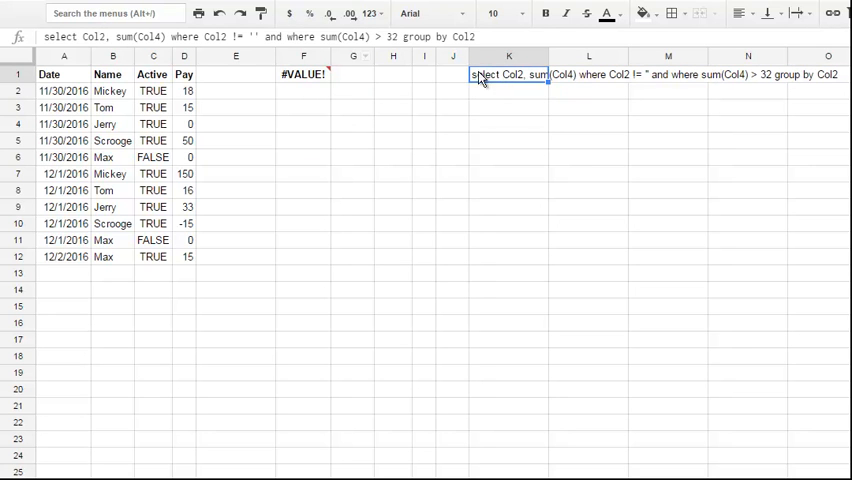
double_click(300, 36)
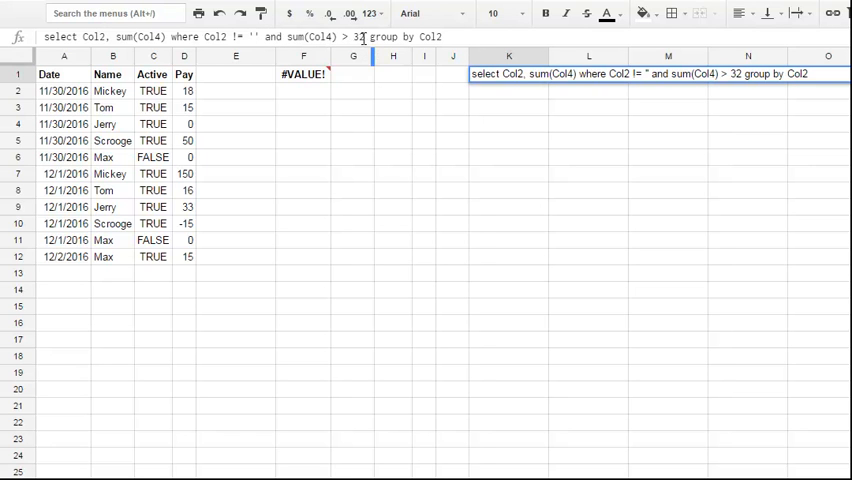
left_click(304, 74)
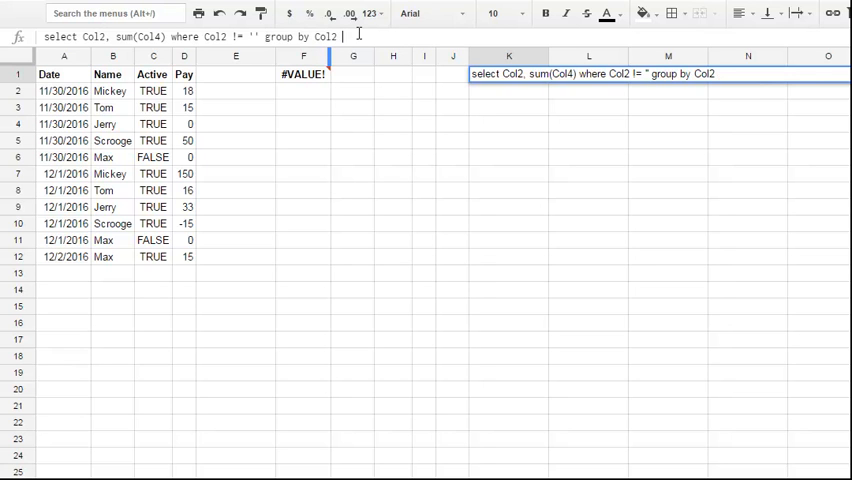
Append "having sum(Col4) > 32" to K1's query, deleting the stray "and".
type("havi")
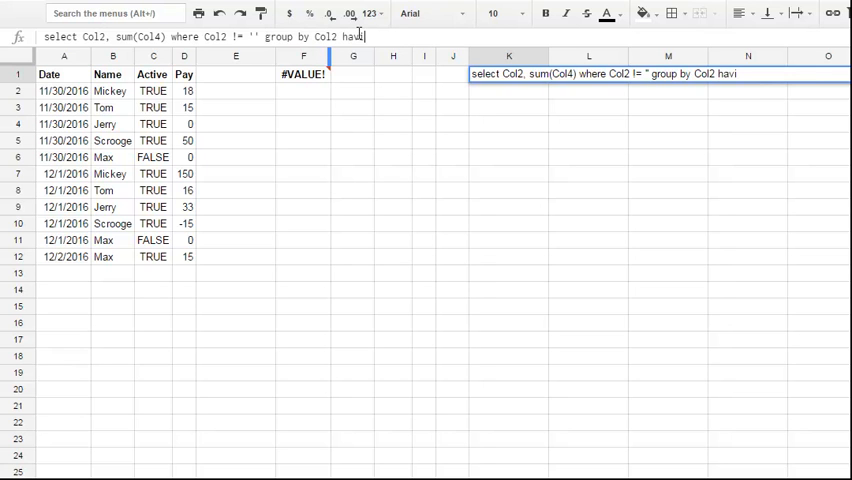
type("ng")
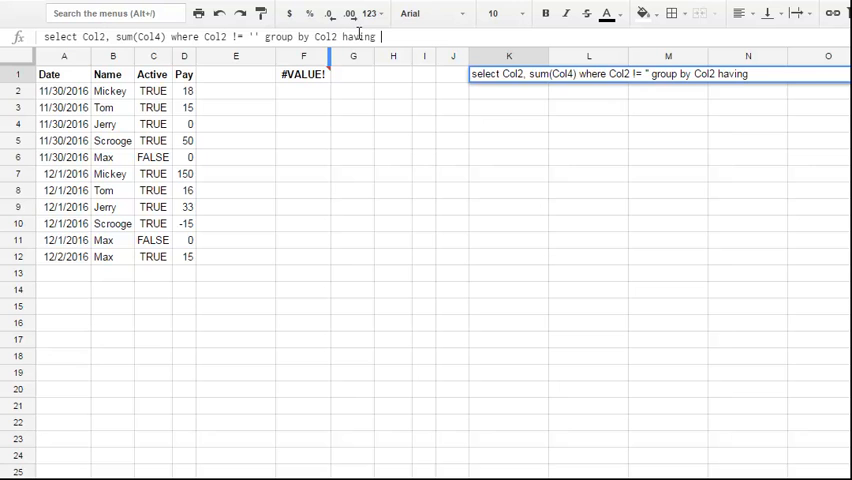
type("and sum(Col4) > 32")
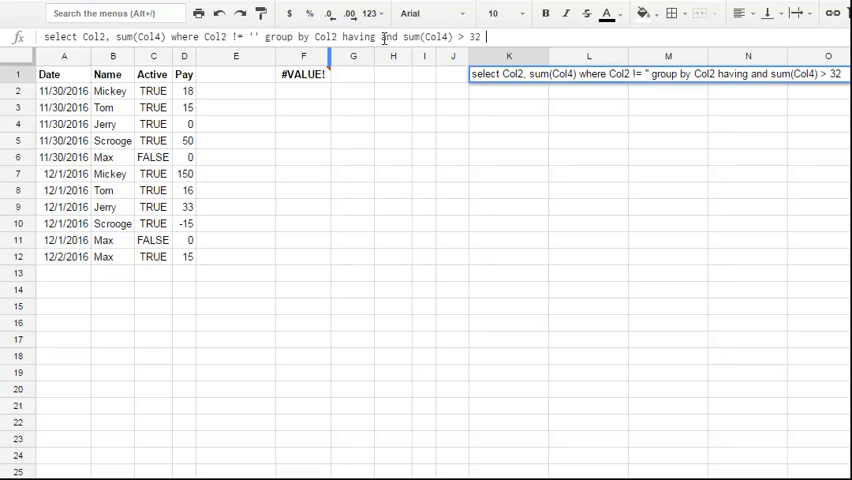
double_click(388, 36)
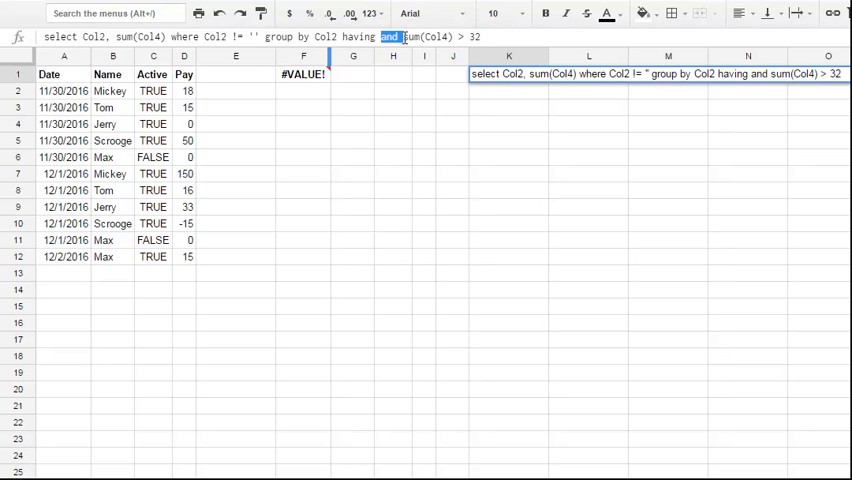
key("Delete")
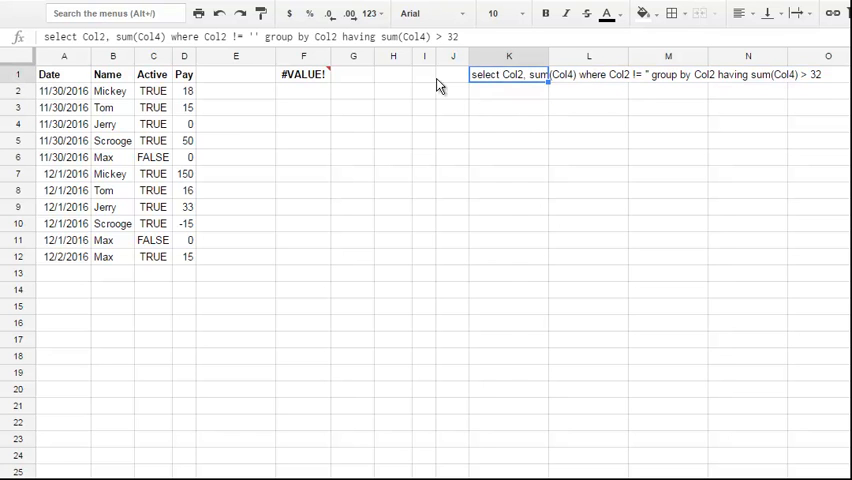
left_click(304, 74)
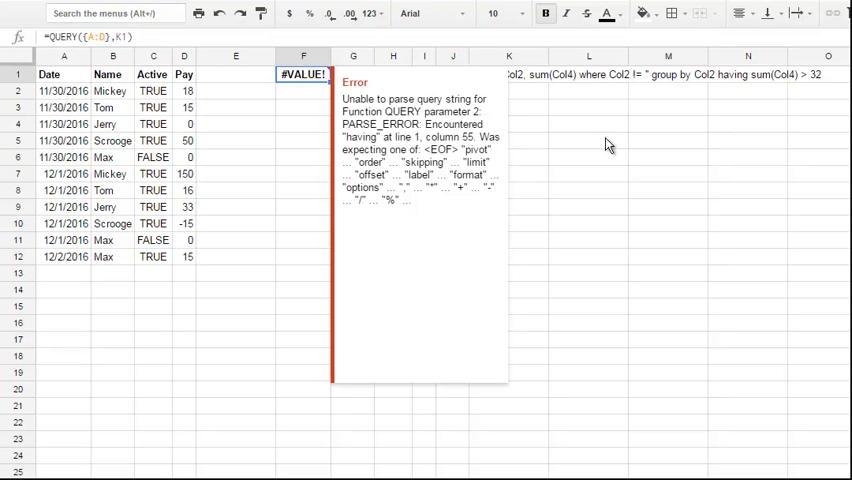
Review F1's parse error and revert K1 to the working grouped query showing five name totals.
left_click(508, 74)
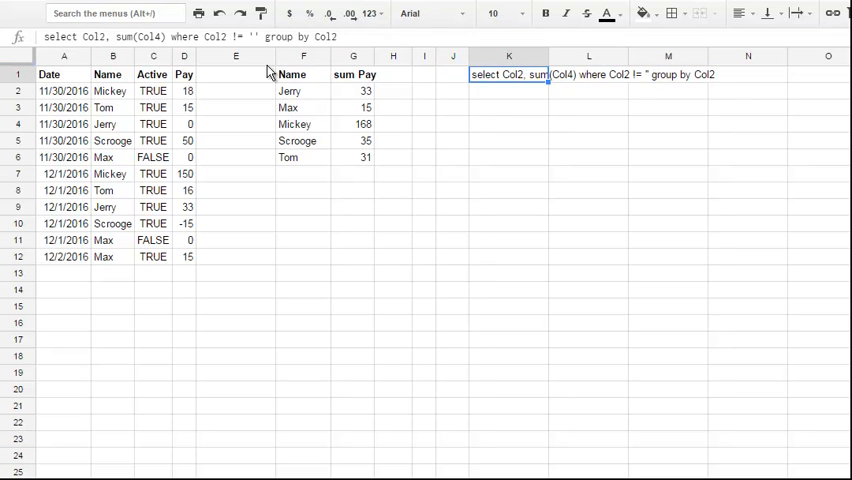
left_click(304, 74)
type("=")
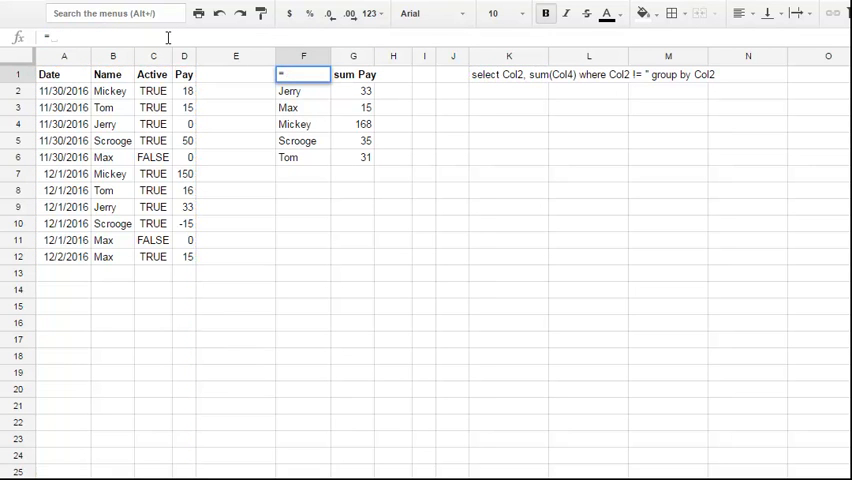
Enter =QUERY(QUERY({A:D},K1);"select * where Col2 > 32") in F1, keeping Jerry, Mickey and Scrooge.
type("qu")
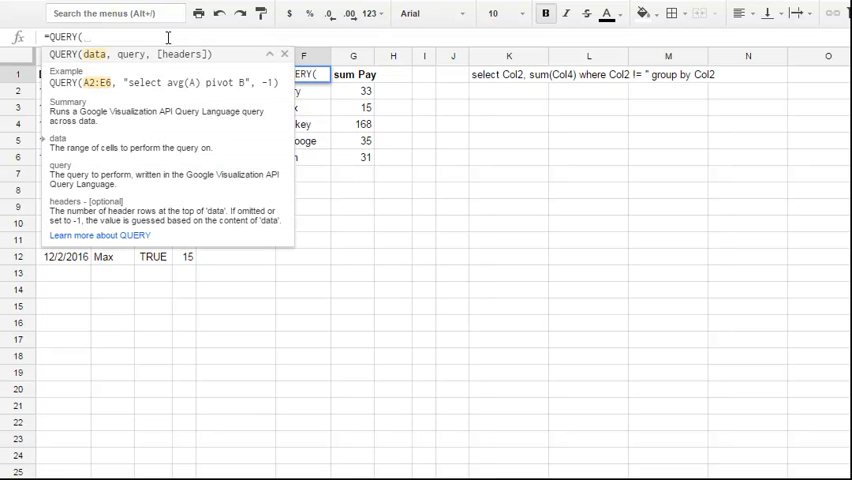
type("QUERY({A:D},K1);")
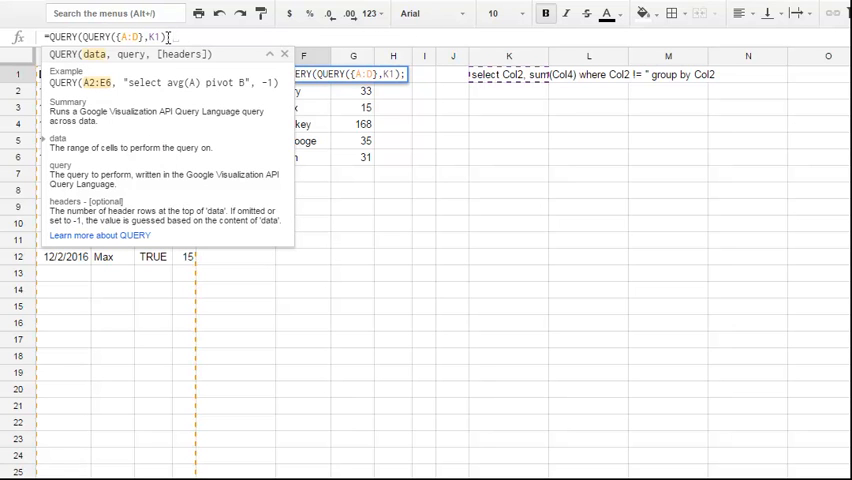
type(";\"")
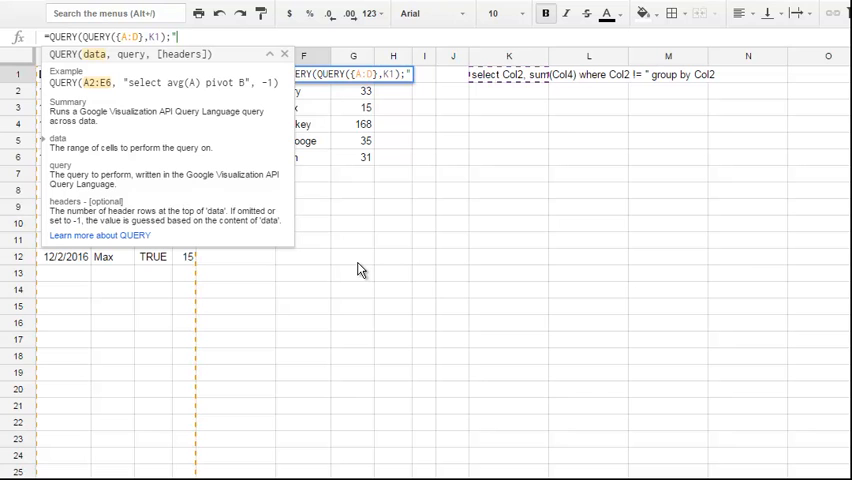
type("select")
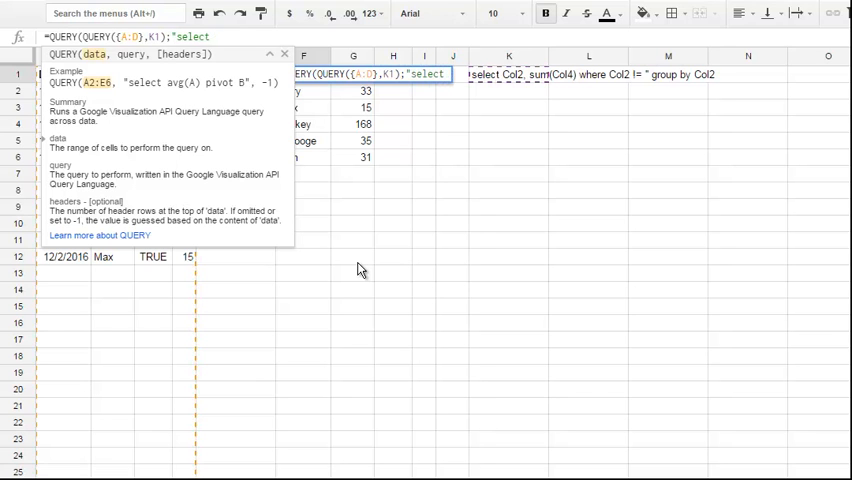
type("* where Col2")
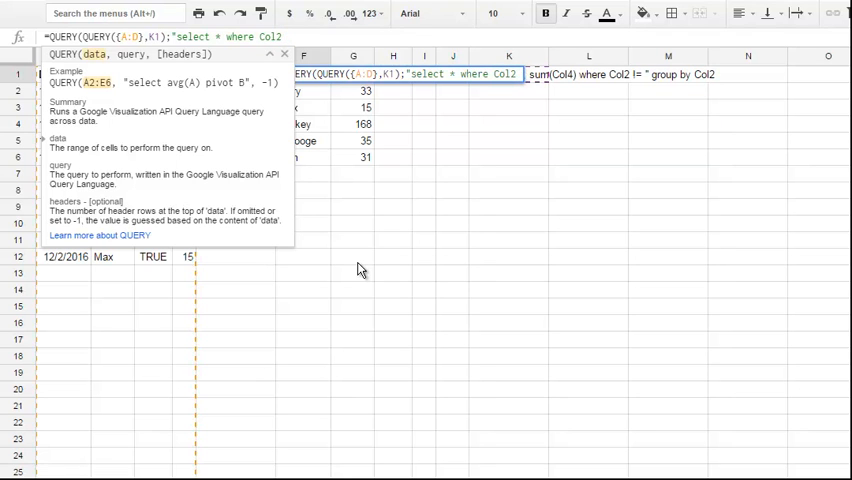
type("> 32")
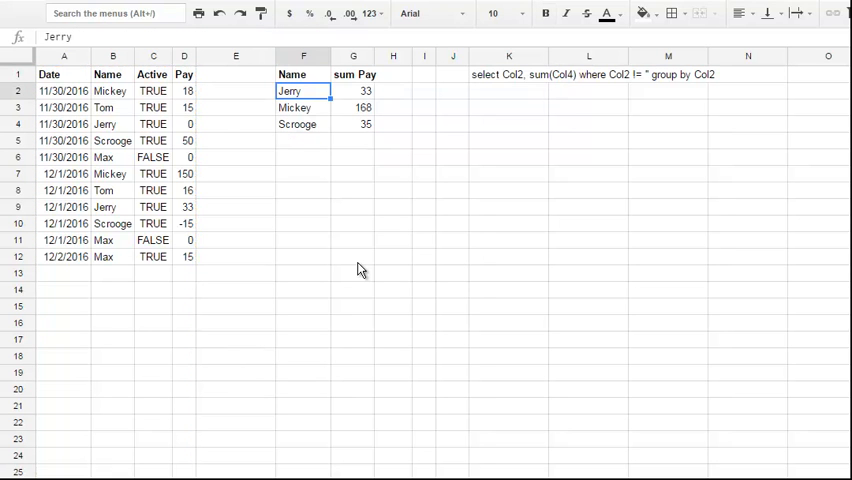
left_click(304, 74)
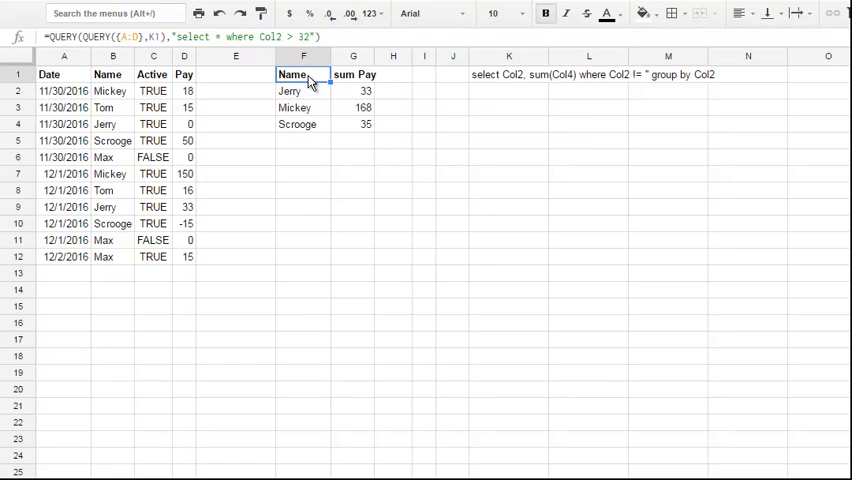
mouse_move(240, 130)
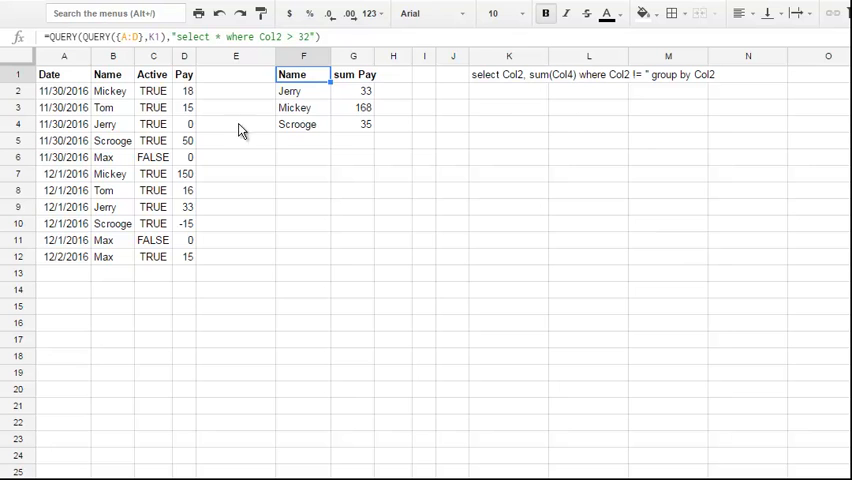
left_click(44, 36)
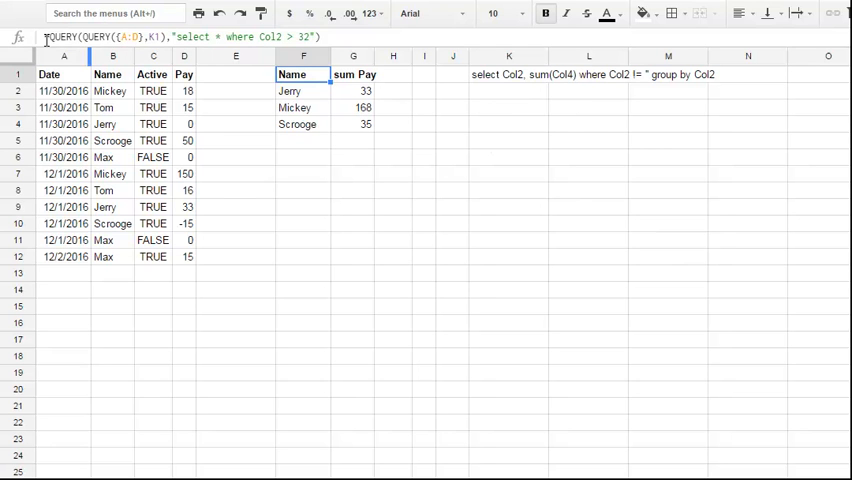